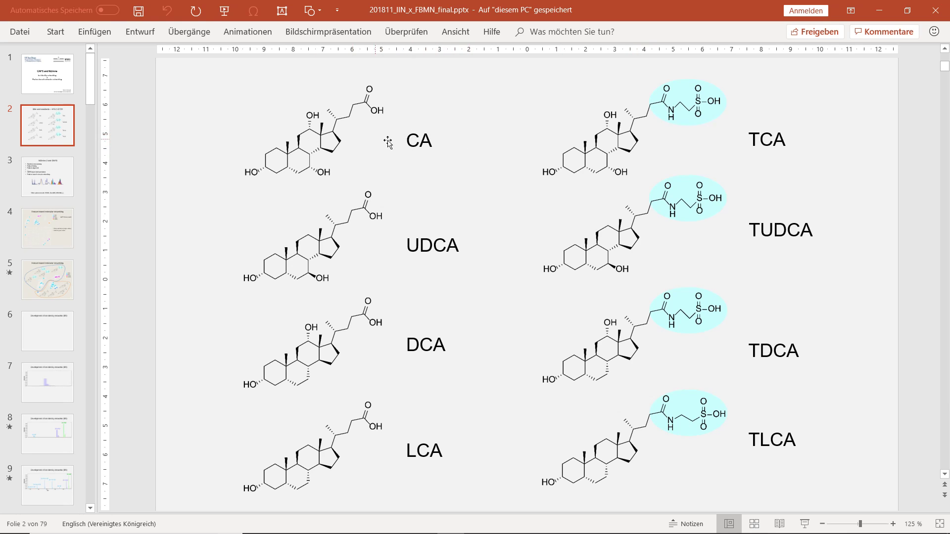
mouse_move(804, 140)
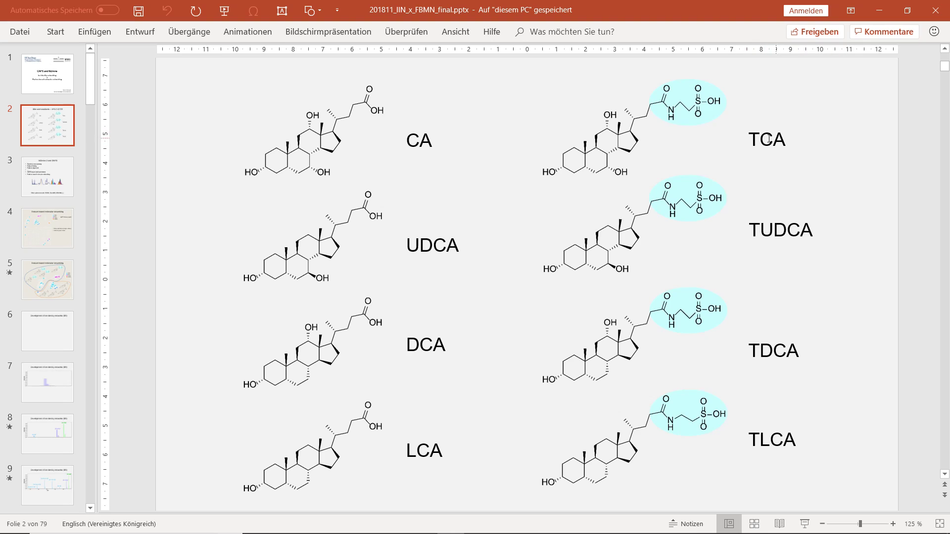
mouse_move(624, 267)
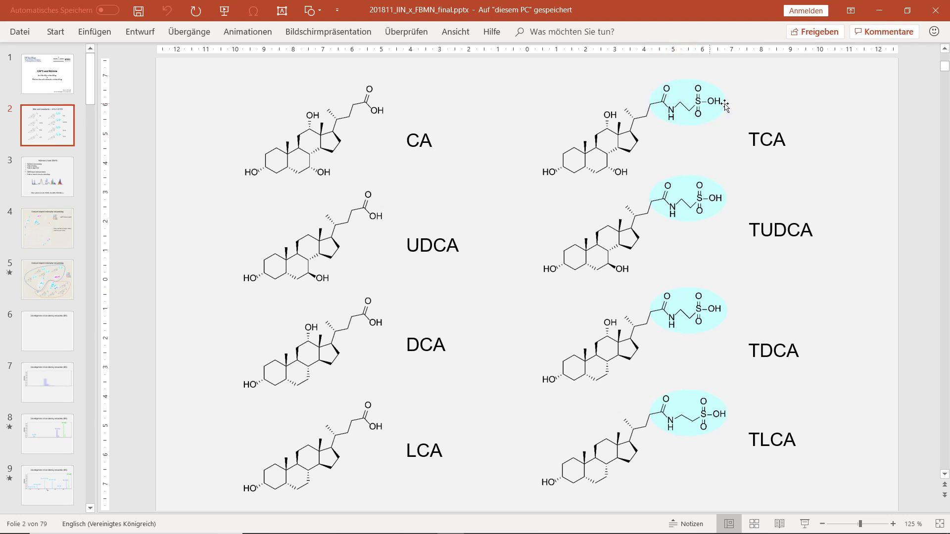
mouse_move(675, 121)
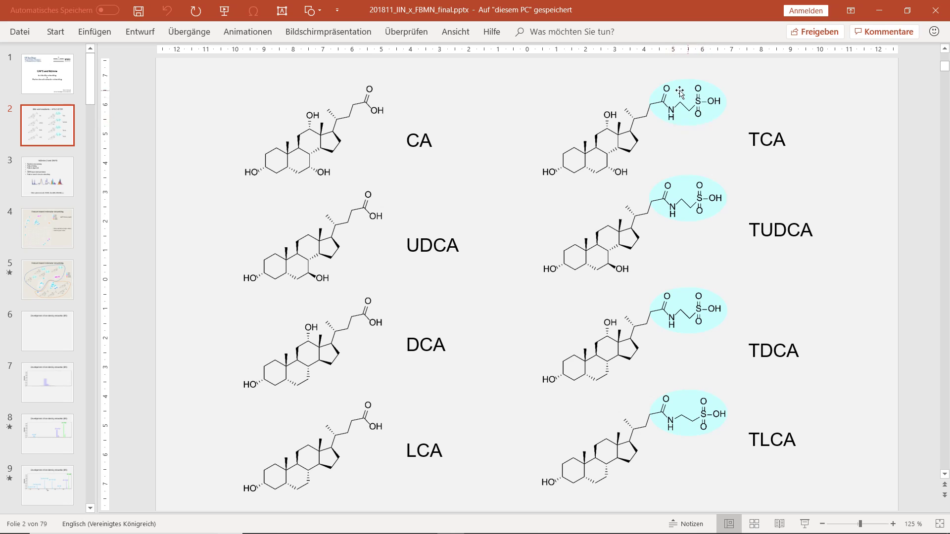
mouse_move(722, 95)
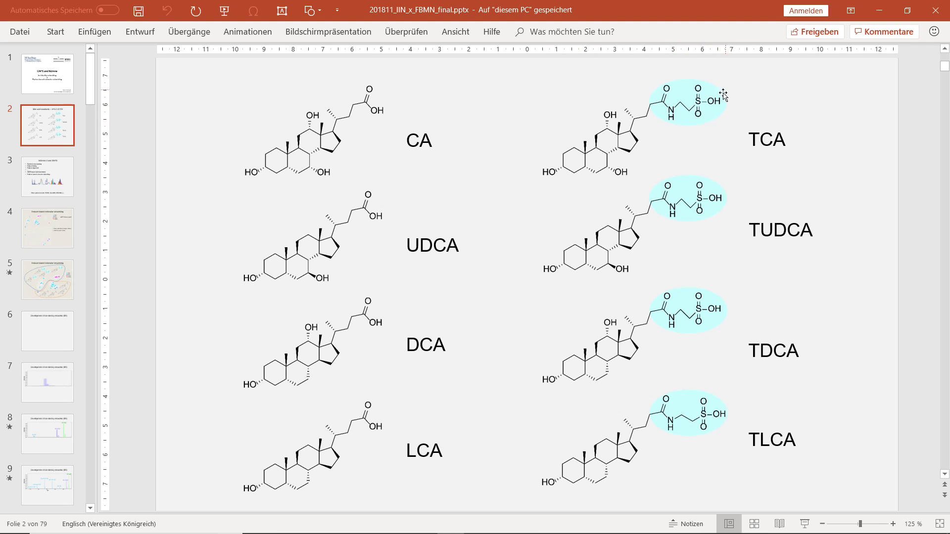
mouse_move(727, 96)
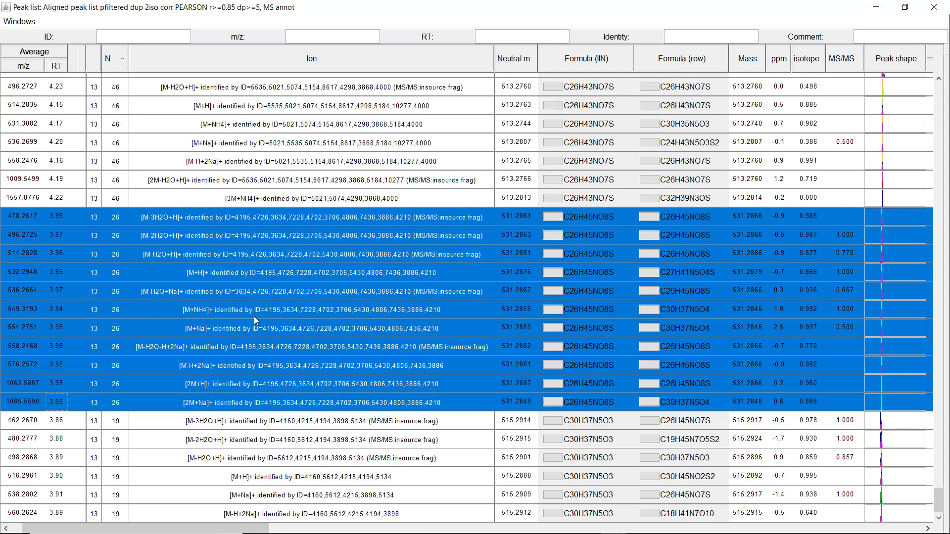
mouse_move(89, 59)
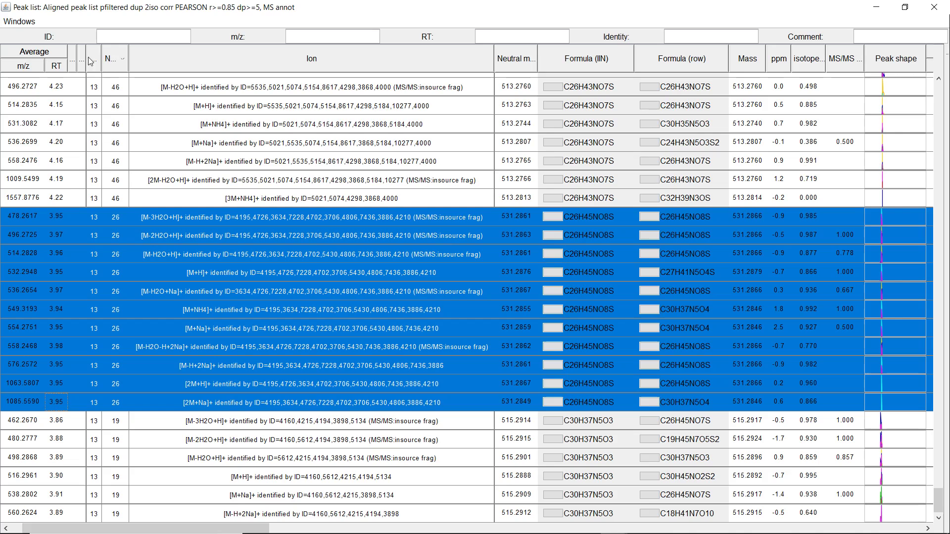
mouse_move(43, 301)
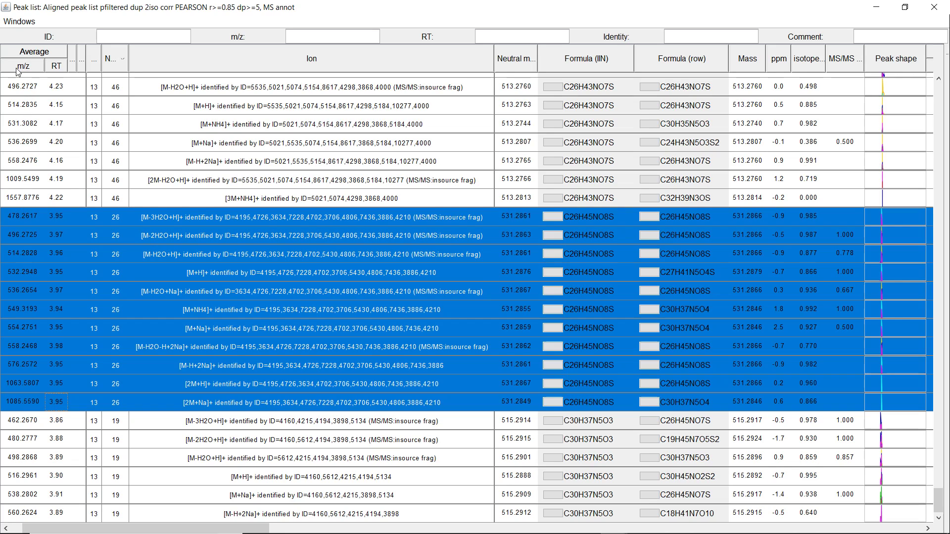
mouse_move(113, 64)
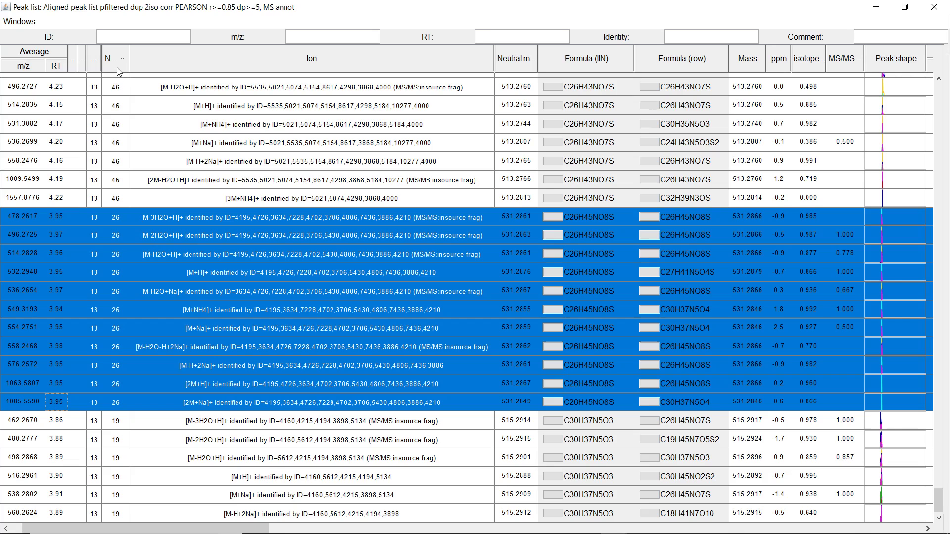
mouse_move(195, 284)
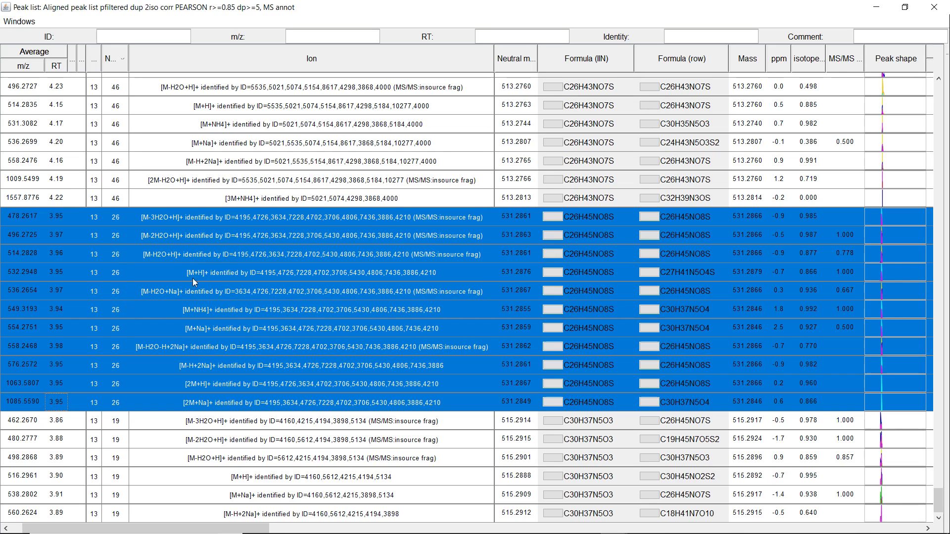
mouse_move(121, 383)
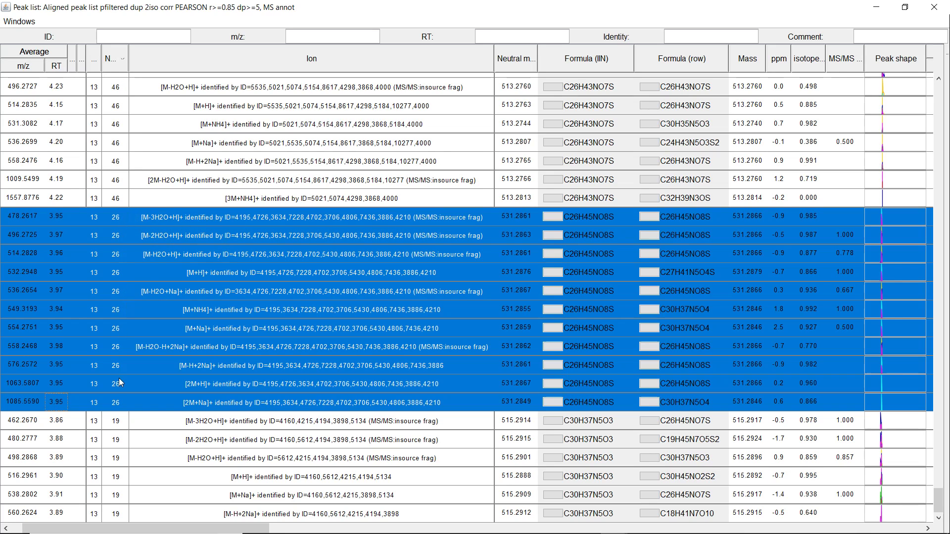
mouse_move(154, 221)
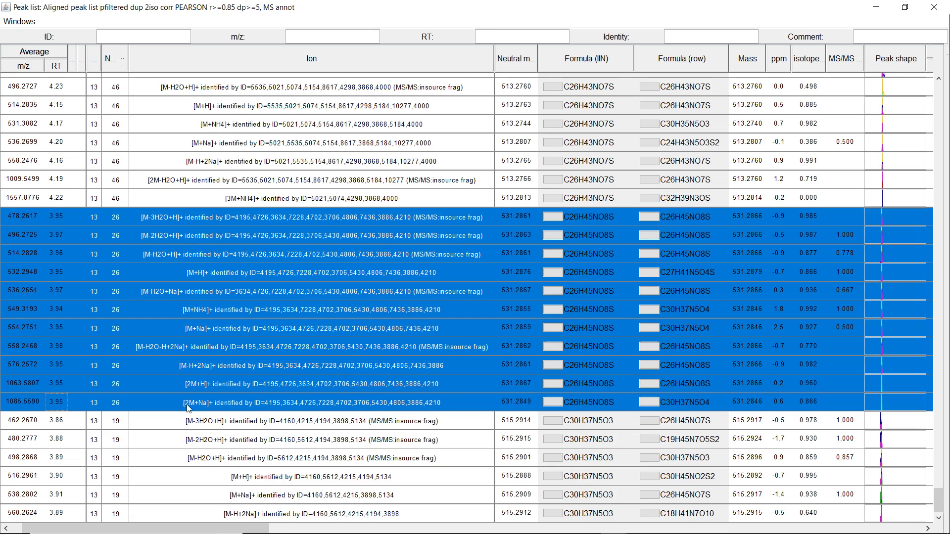
mouse_move(523, 218)
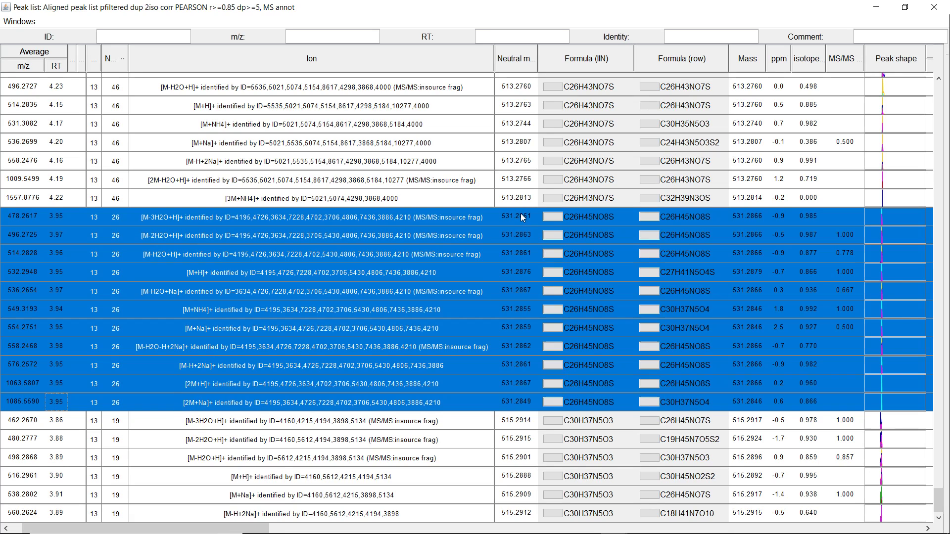
mouse_move(524, 344)
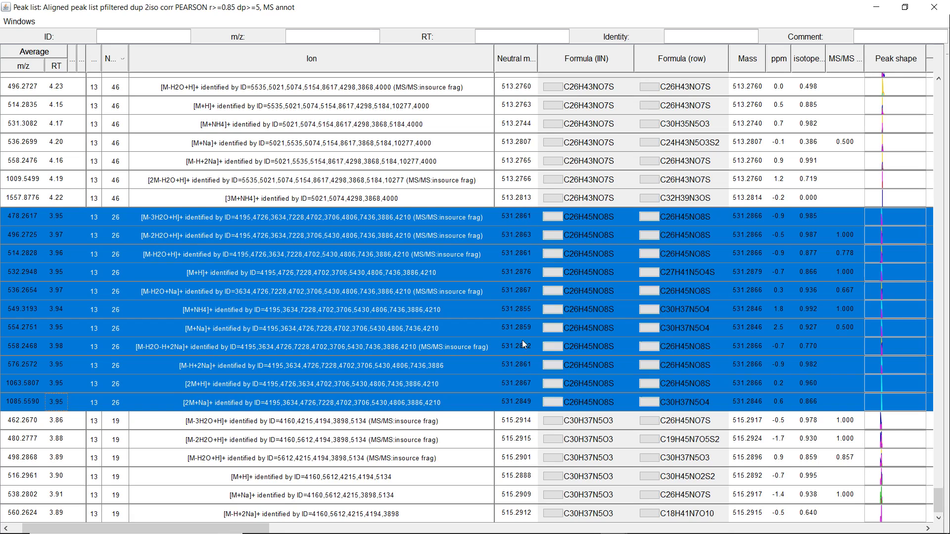
mouse_move(513, 216)
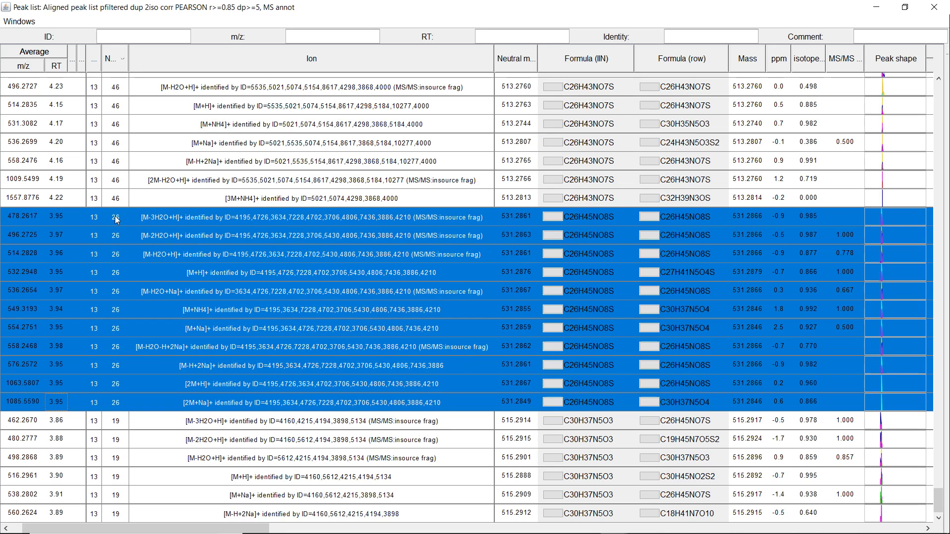
mouse_move(122, 212)
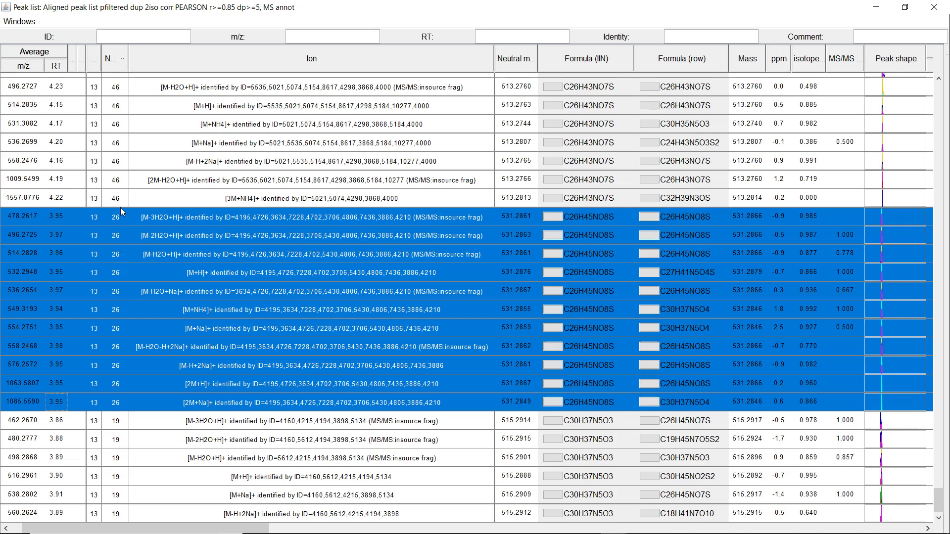
mouse_move(242, 277)
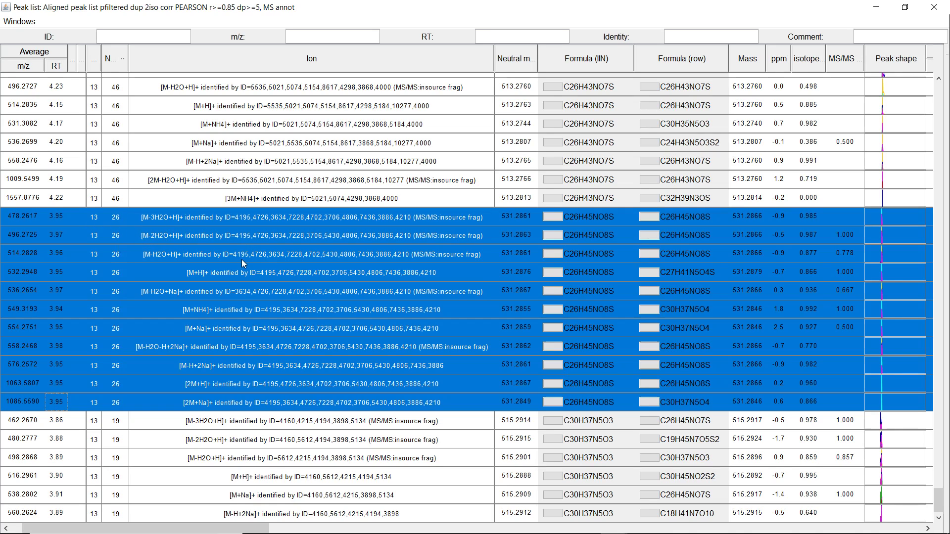
mouse_move(484, 224)
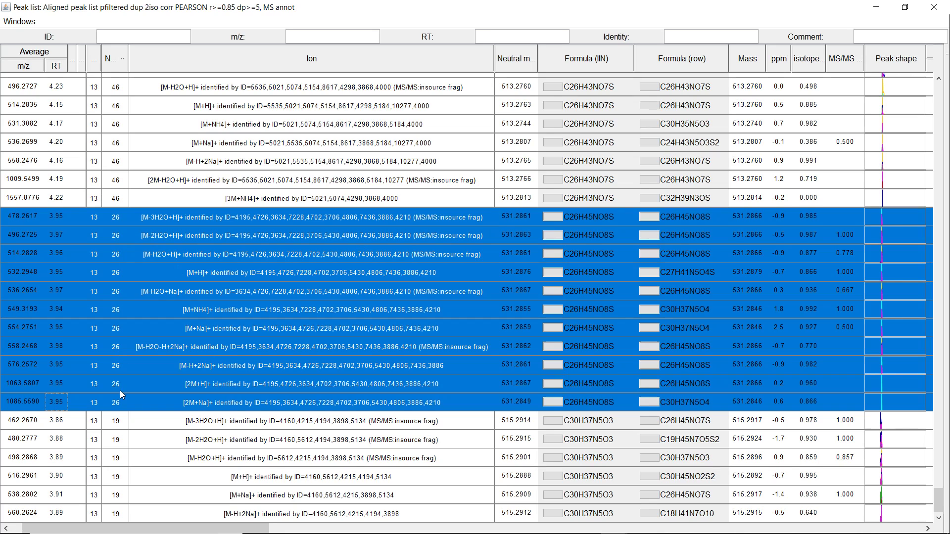
mouse_move(539, 216)
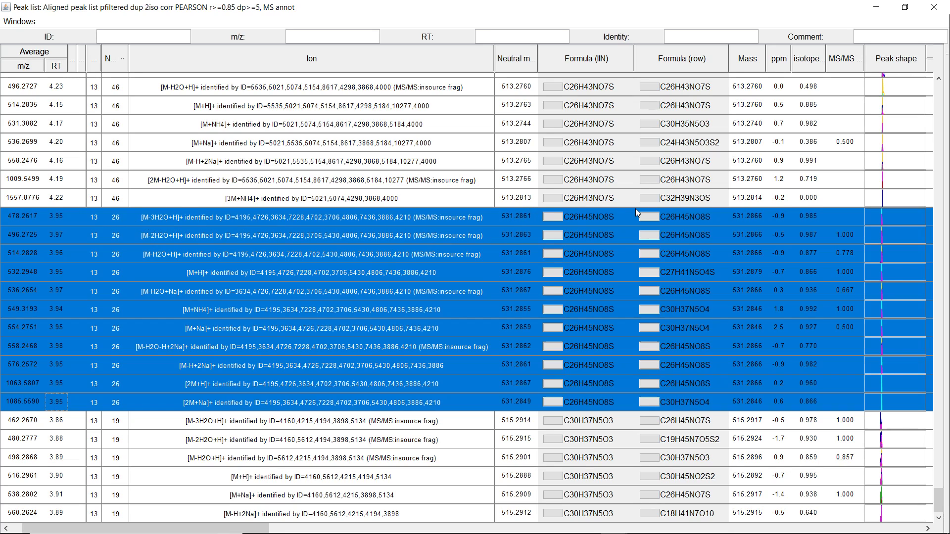
mouse_move(700, 223)
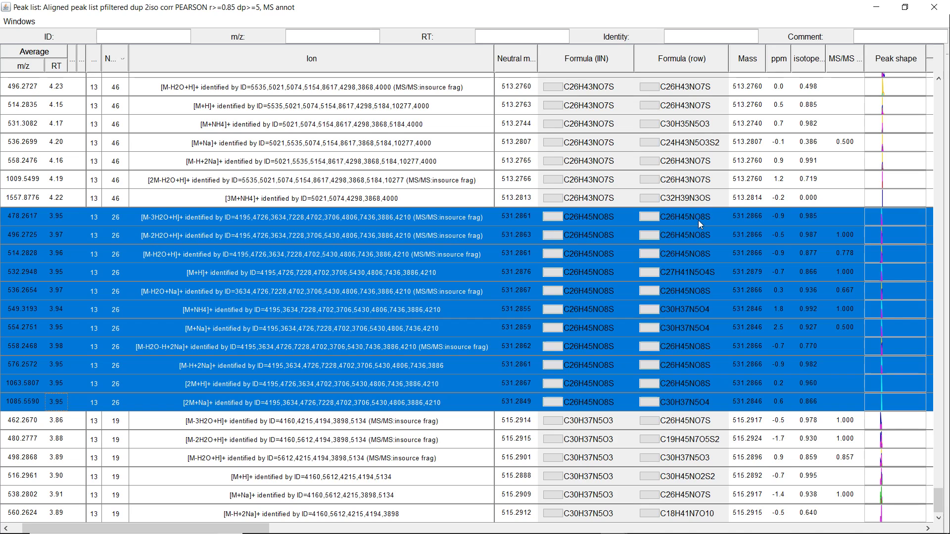
- Show all predicted formula results for the [M-3H2O+H]+ ion of neutral mass 531.286
left_click(721, 217)
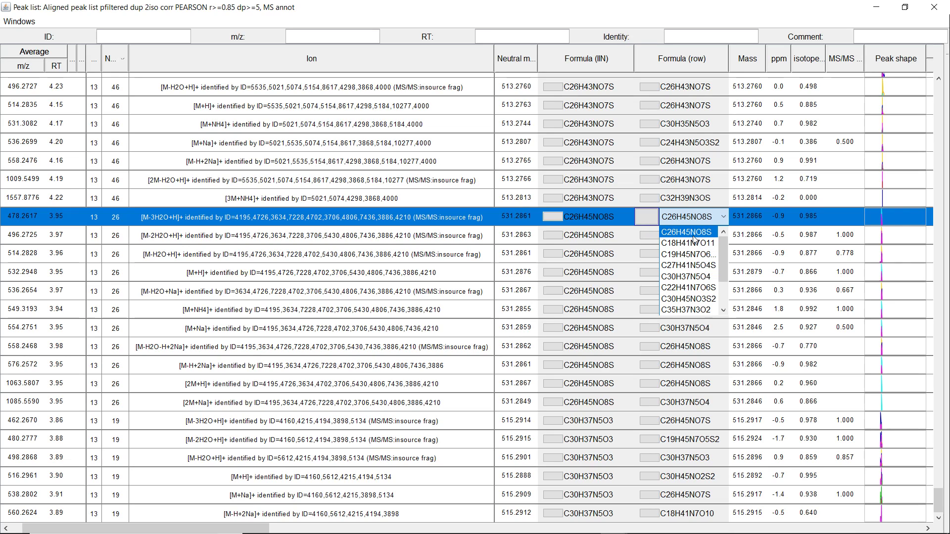
left_click(647, 216)
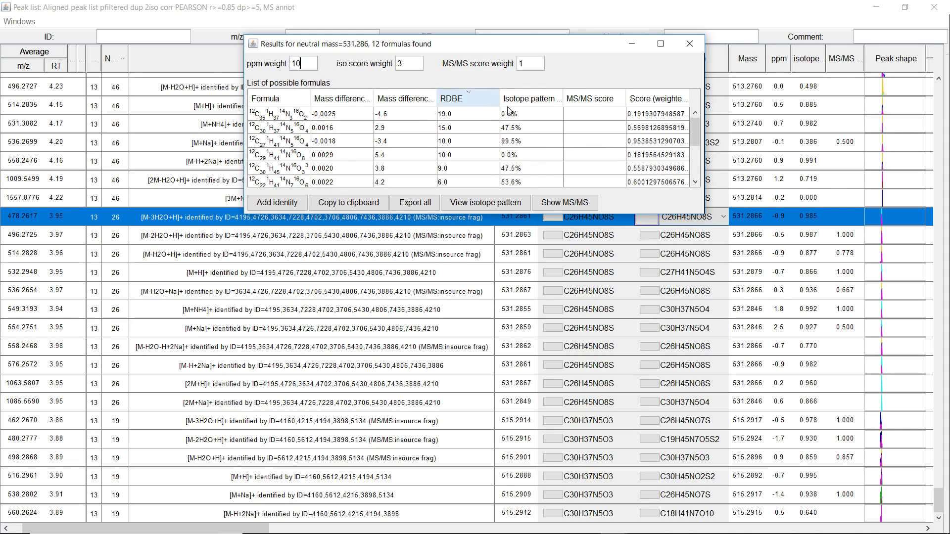
- Sort the 12 candidates by isotope pattern and MS/MS score, then select top formula C26H45NO8S
left_click(531, 98)
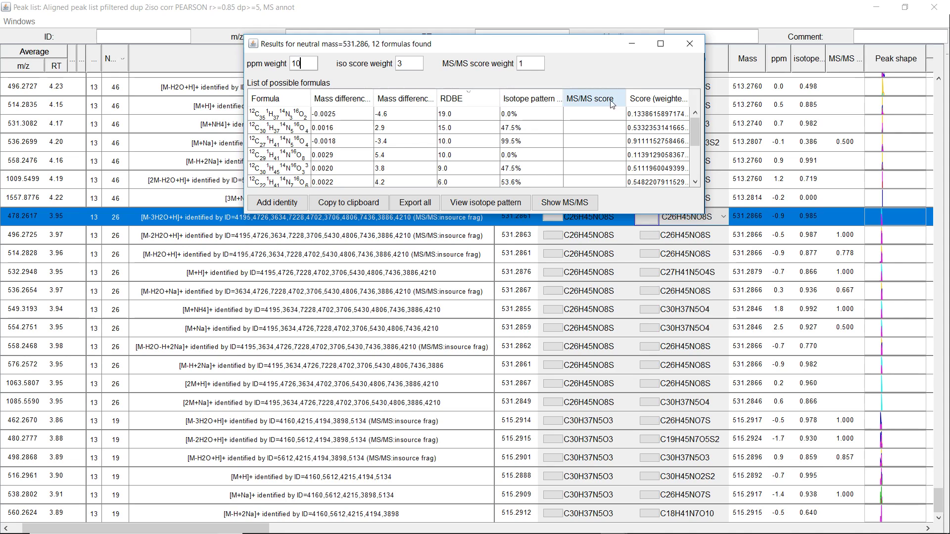
left_click(658, 99)
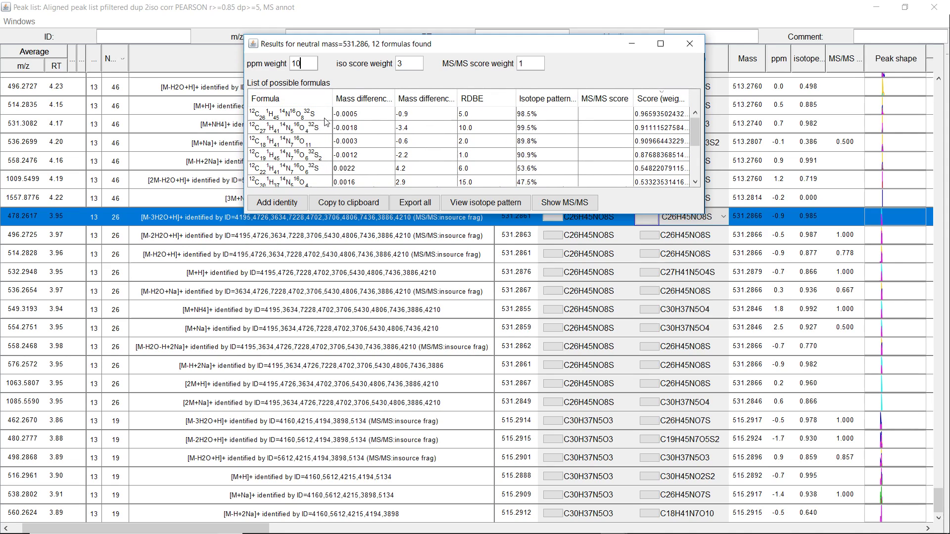
mouse_move(381, 118)
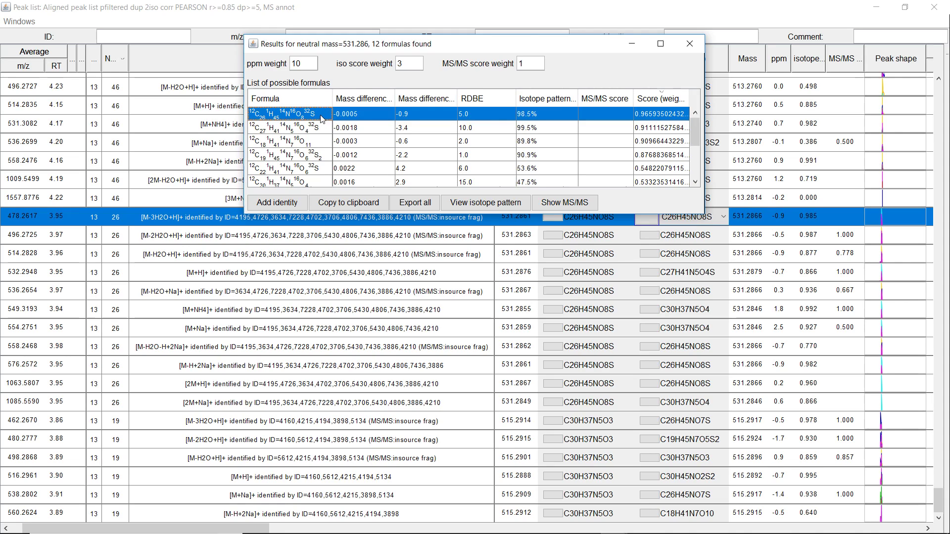
left_click(425, 98)
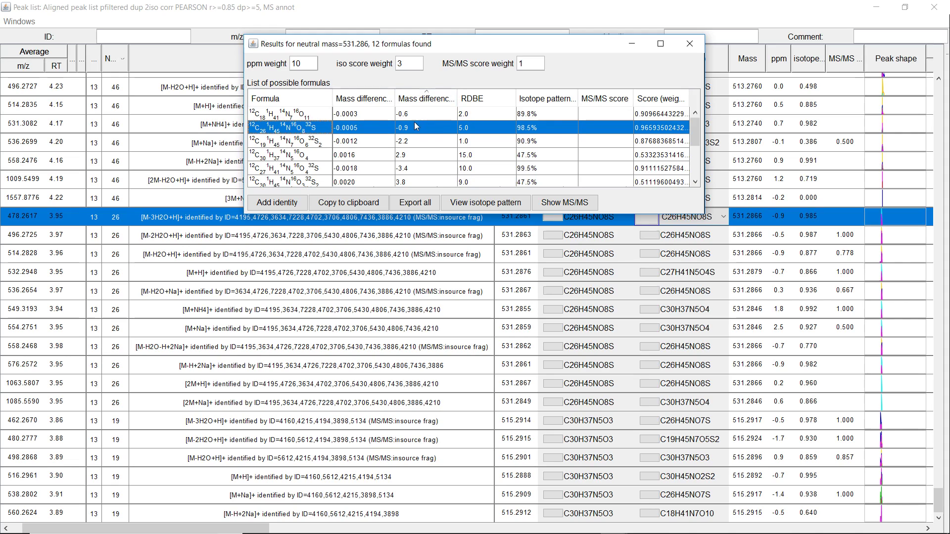
mouse_move(408, 118)
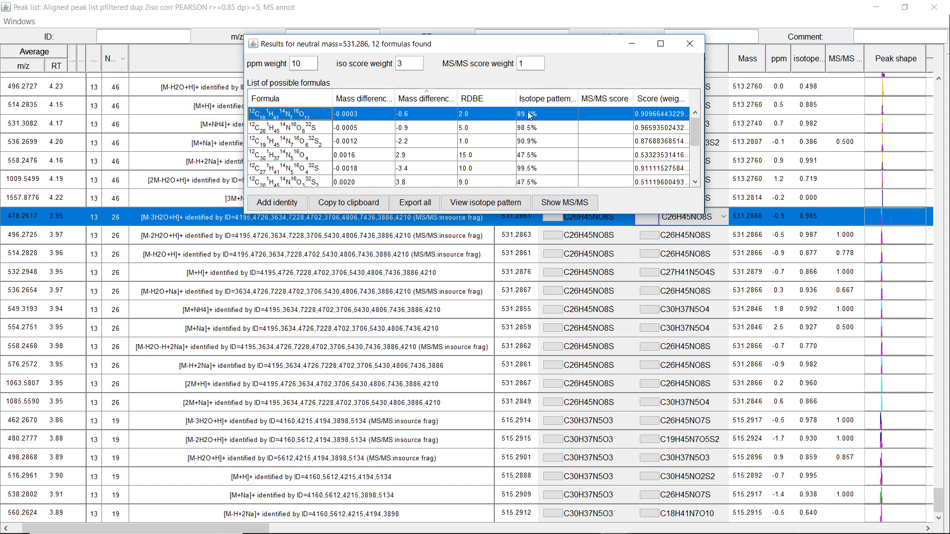
mouse_move(522, 119)
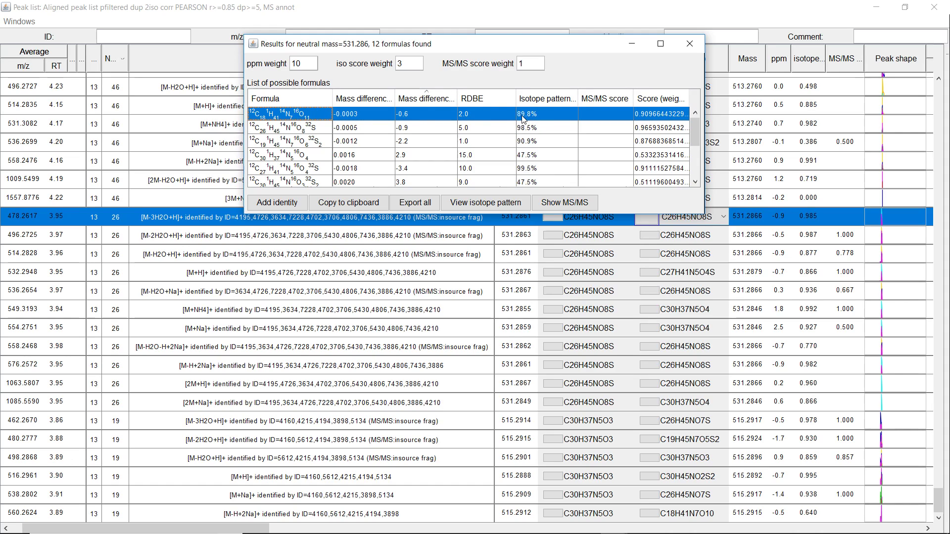
mouse_move(574, 100)
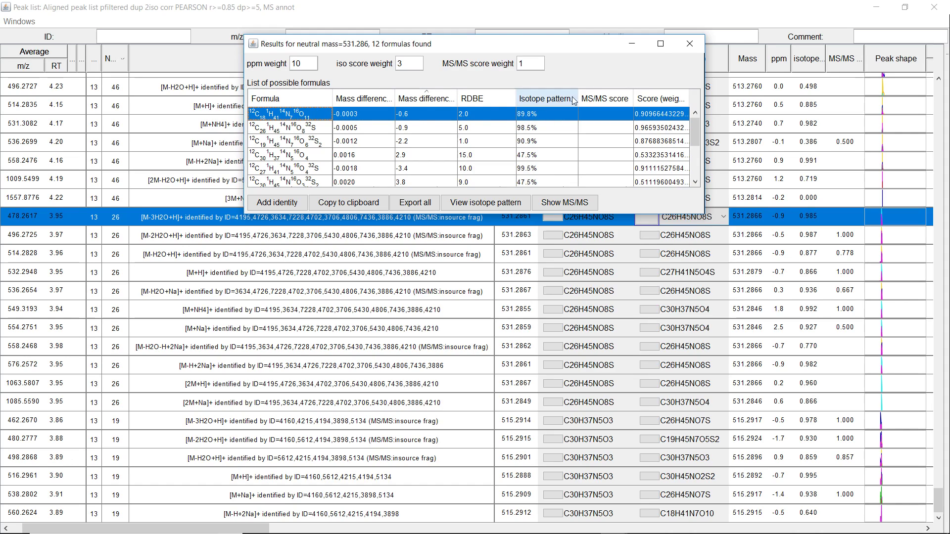
mouse_move(599, 101)
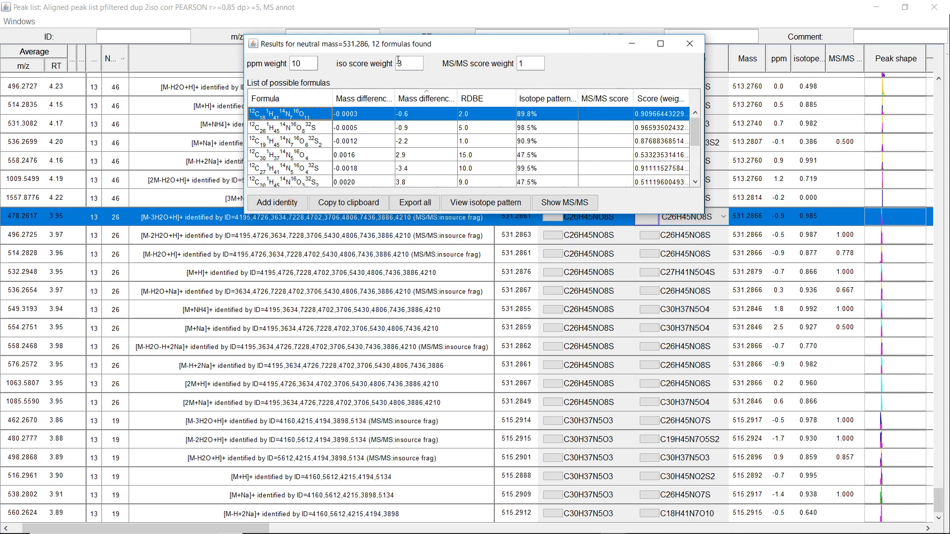
- Set isotope score weight to 2, rank by weighted score, and show alternatives for feature 496.2725
type("2")
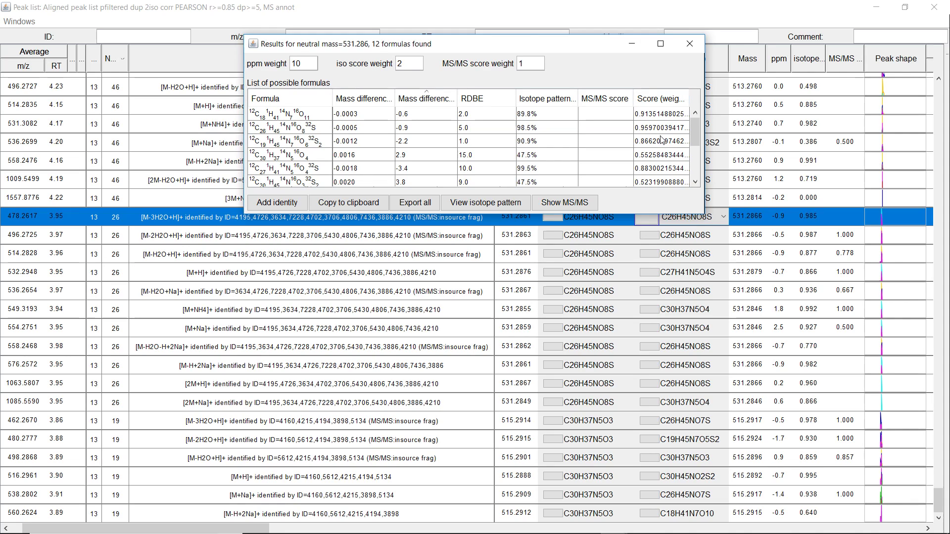
left_click(475, 98)
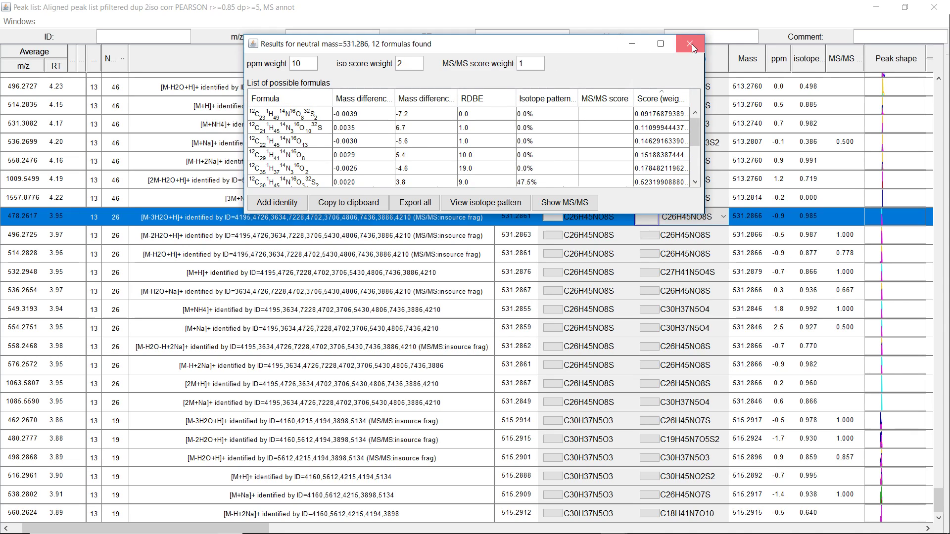
left_click(689, 44)
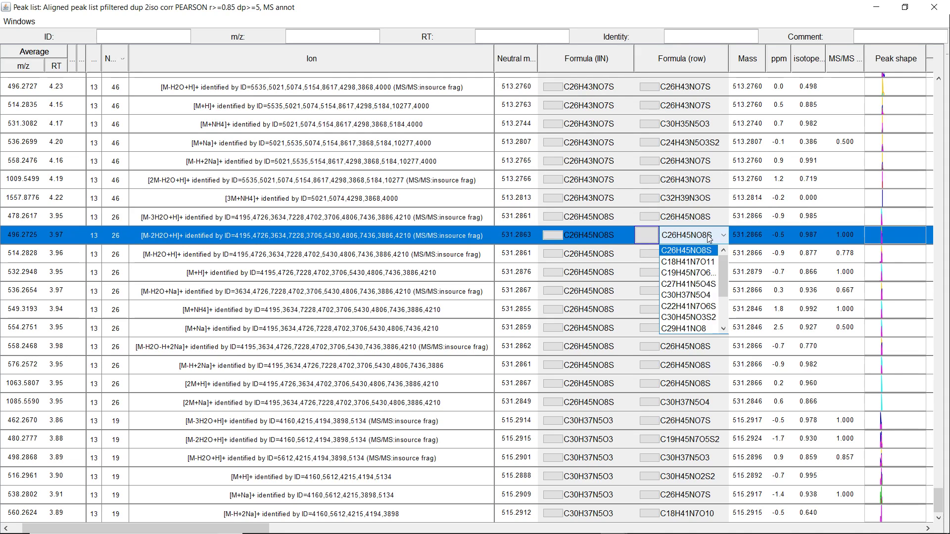
left_click(687, 250)
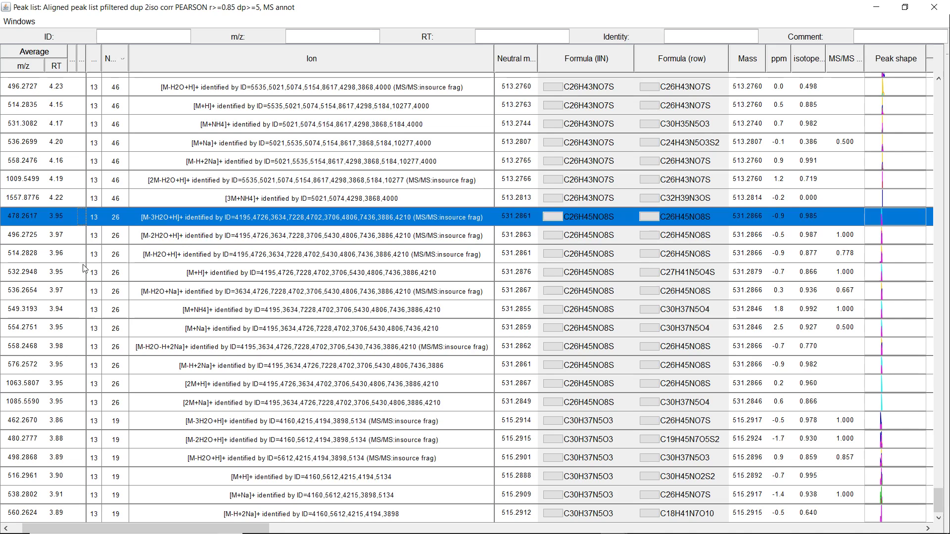
mouse_move(63, 406)
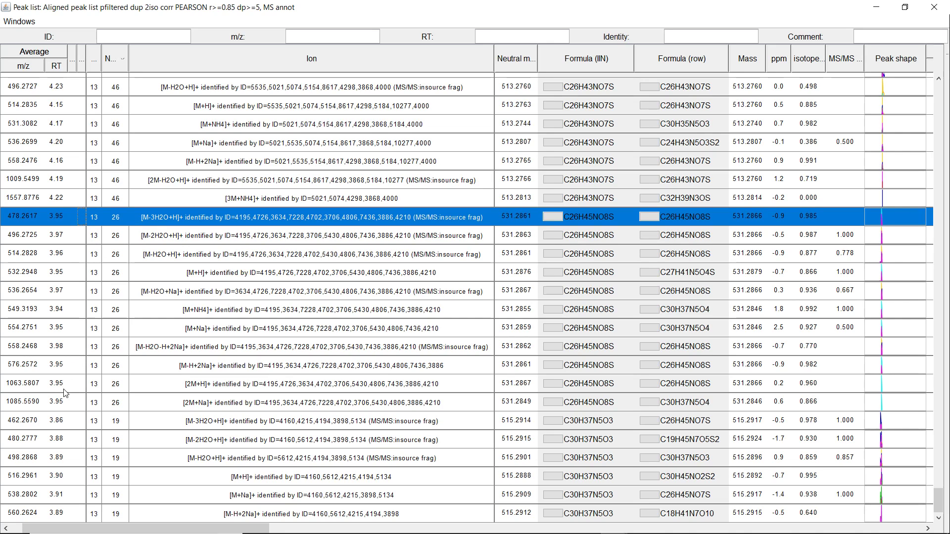
- Select the 531.286 ion network rows and edit the 496.2725 row's network formula
left_click(55, 400)
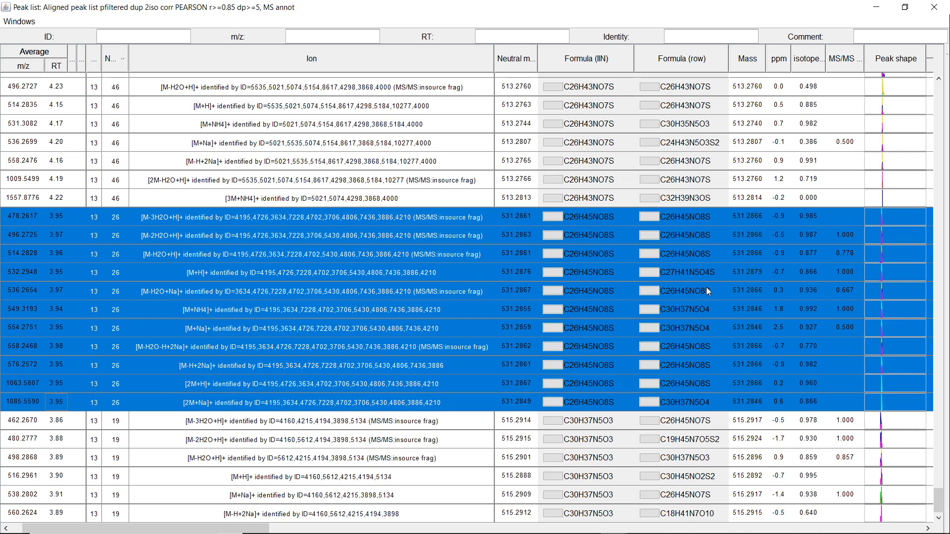
mouse_move(675, 305)
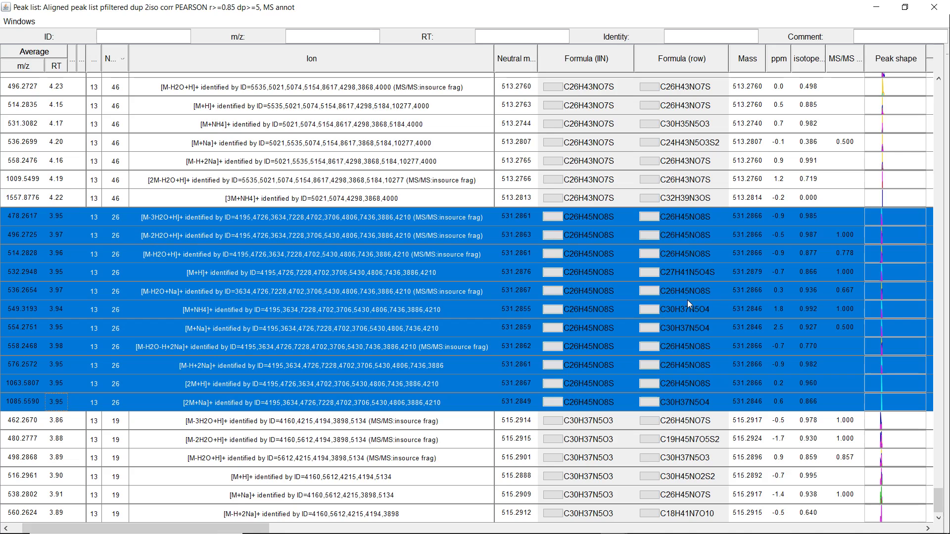
mouse_move(636, 225)
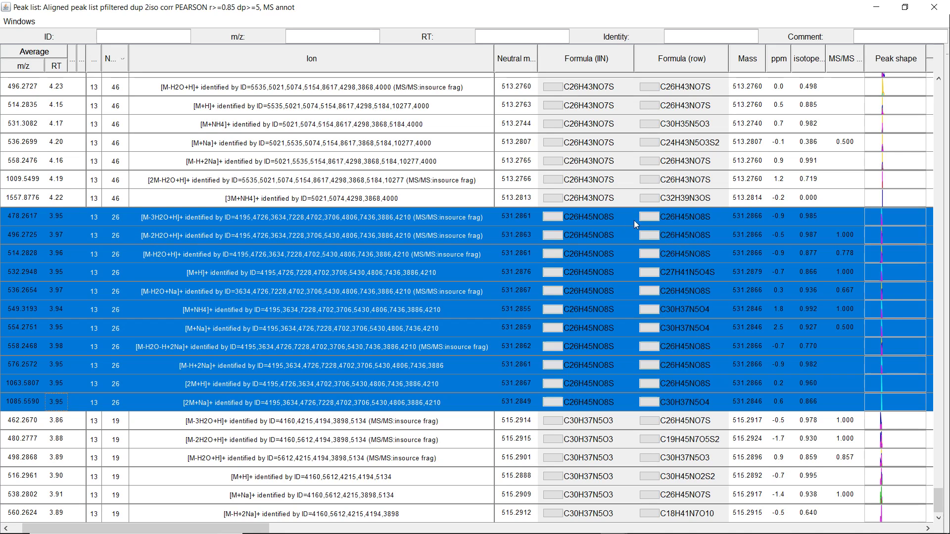
mouse_move(586, 273)
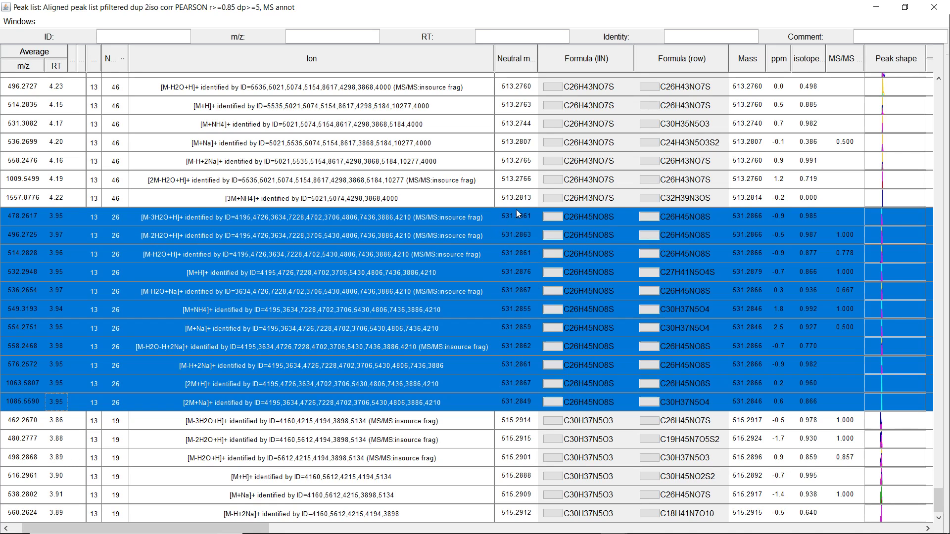
mouse_move(584, 230)
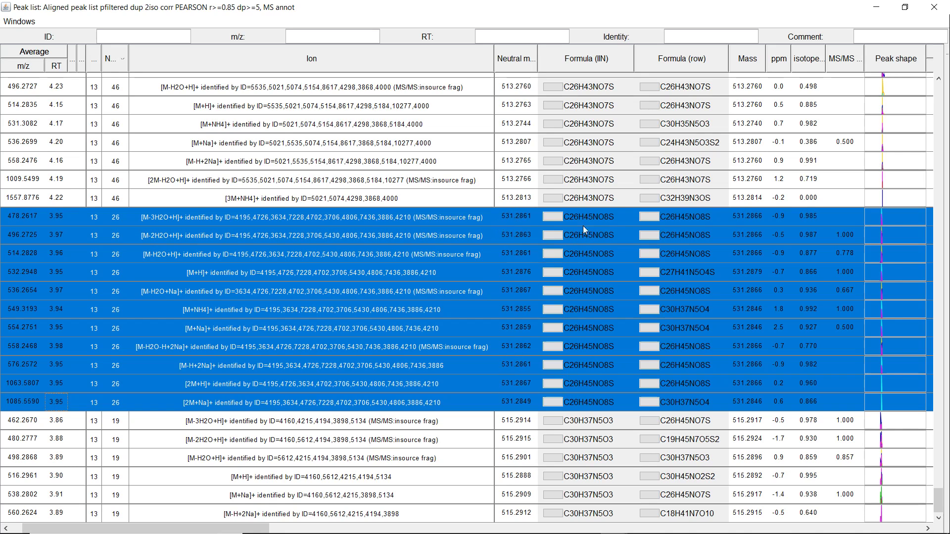
mouse_move(183, 356)
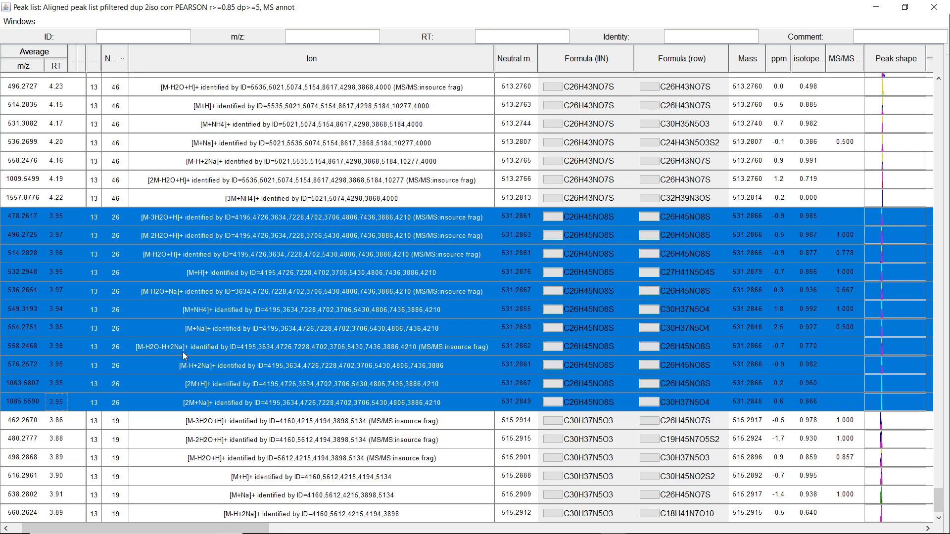
mouse_move(511, 393)
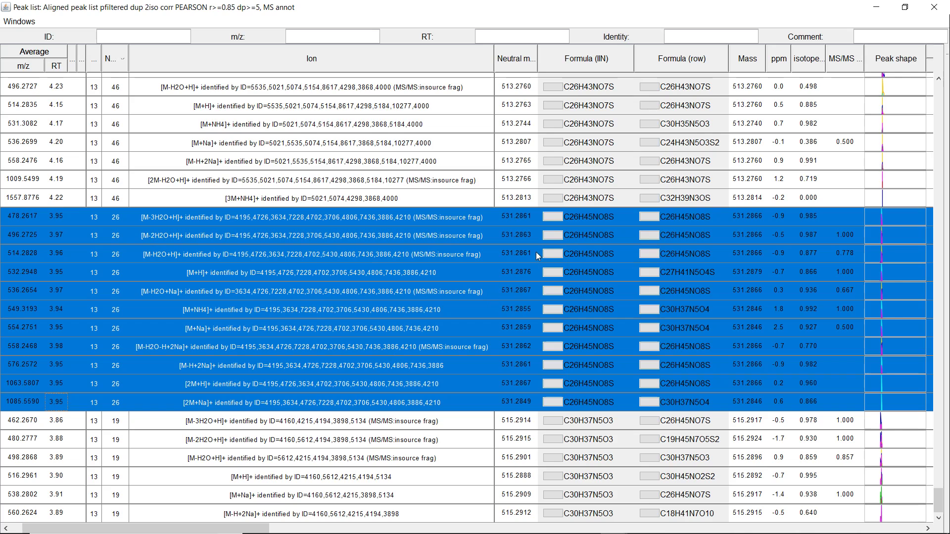
mouse_move(527, 241)
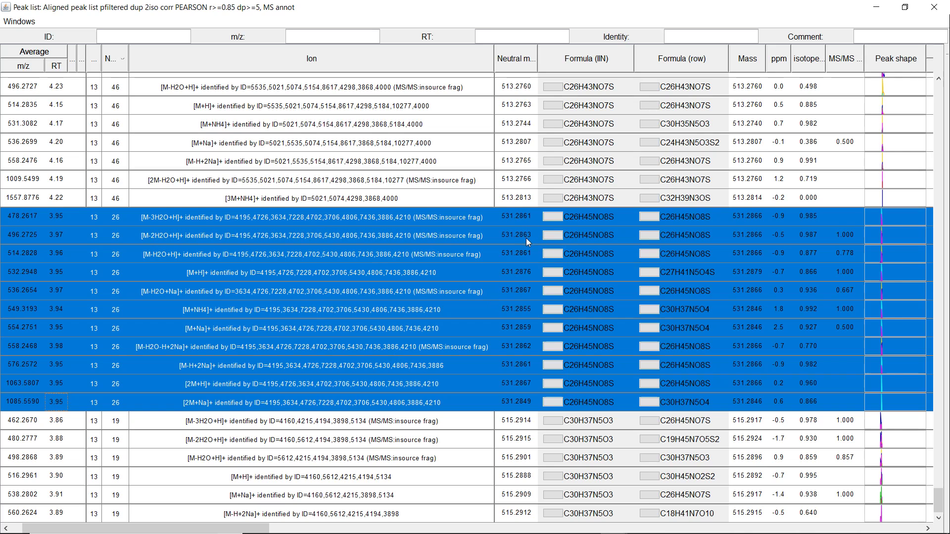
left_click(551, 235)
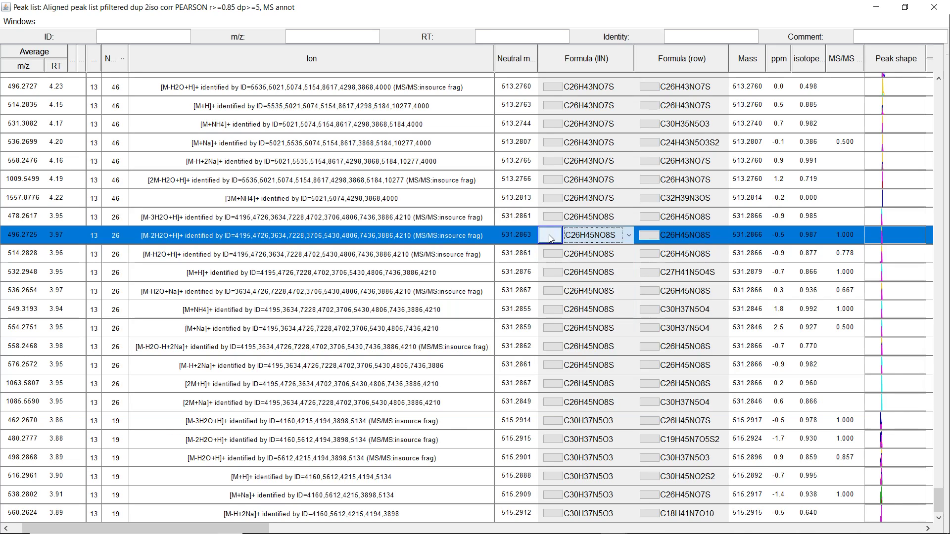
- List the 14 network-averaged formula candidates and sort them by mass difference, reversing the order
left_click(550, 235)
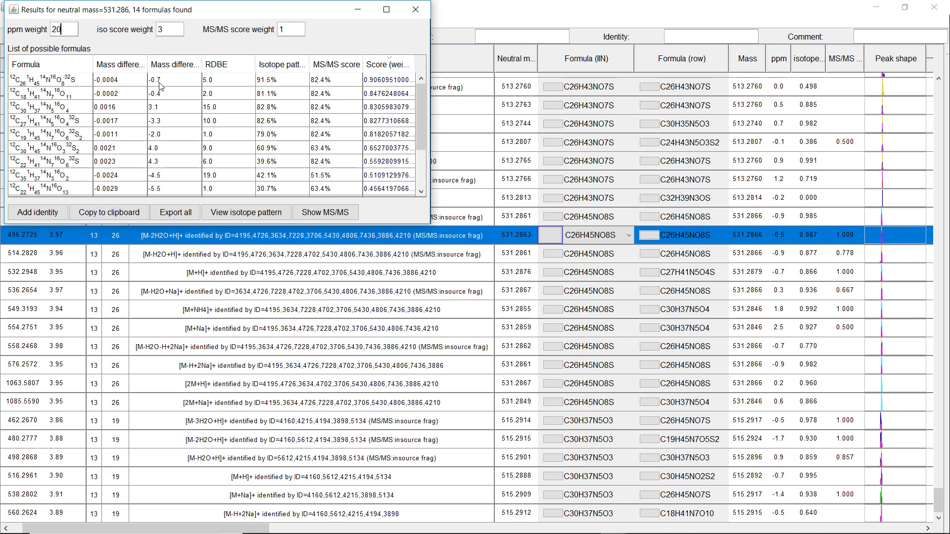
left_click(412, 11)
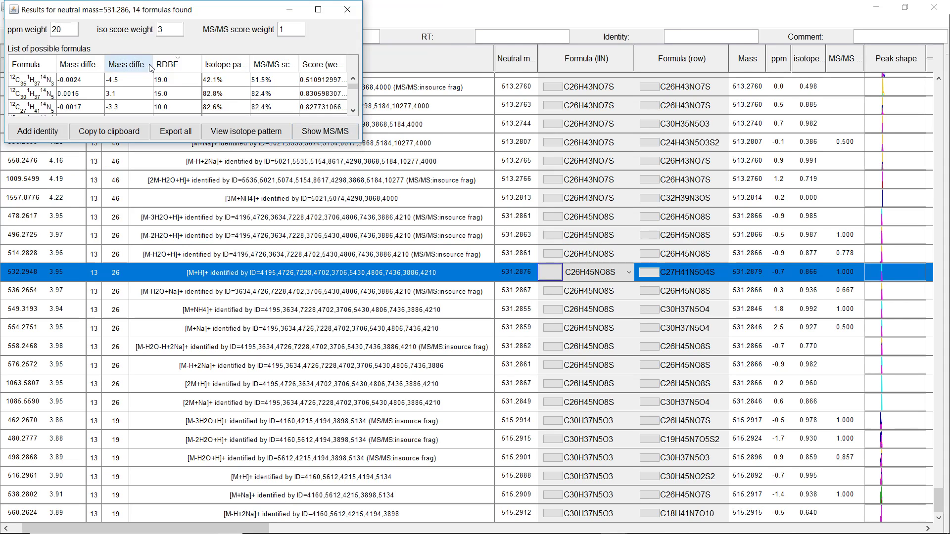
left_click(127, 64)
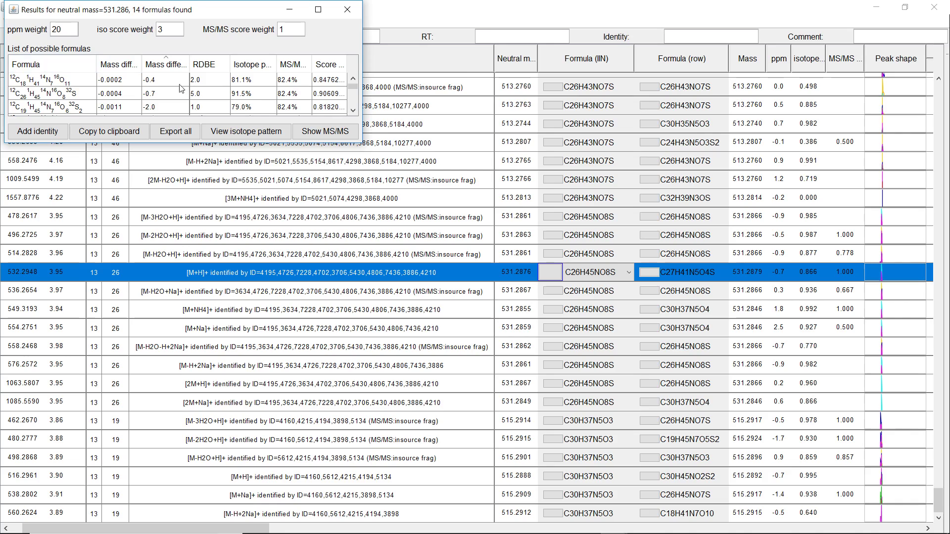
mouse_move(306, 65)
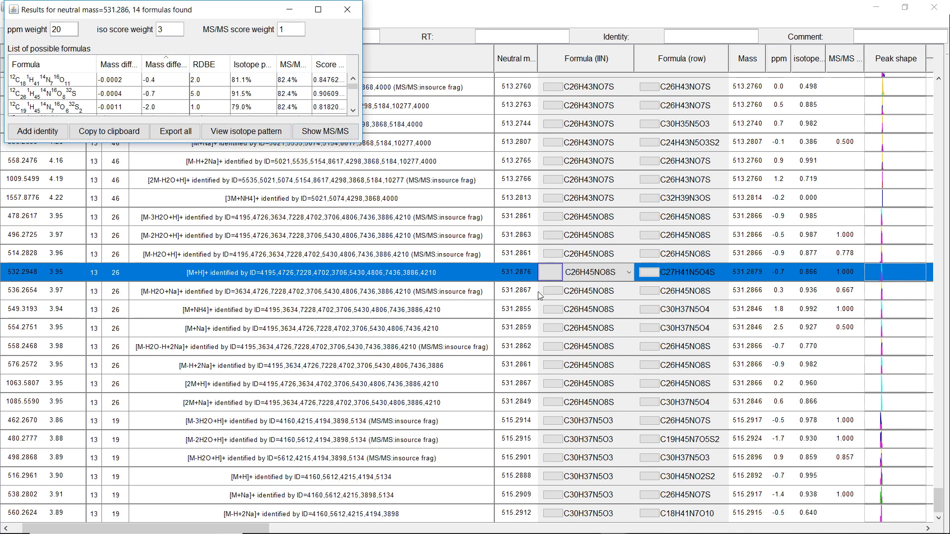
mouse_move(457, 222)
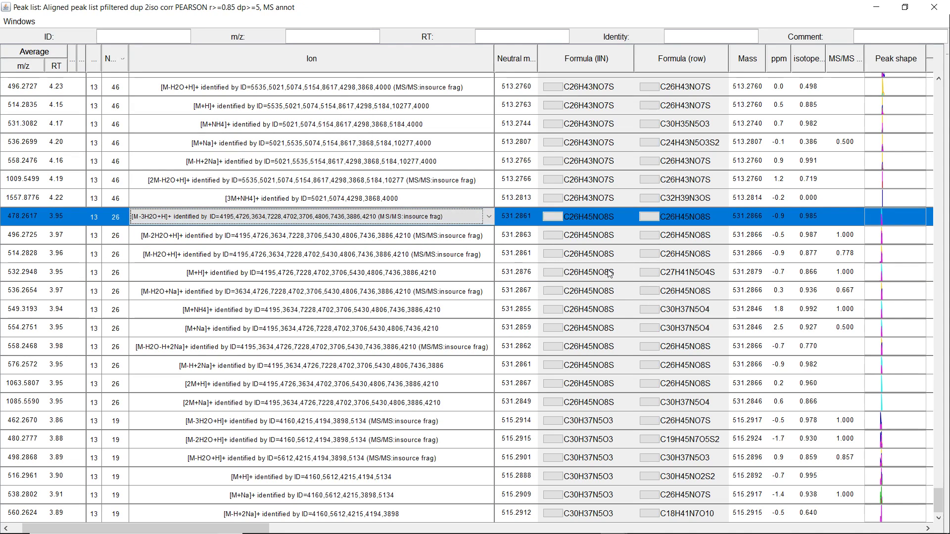
mouse_move(572, 261)
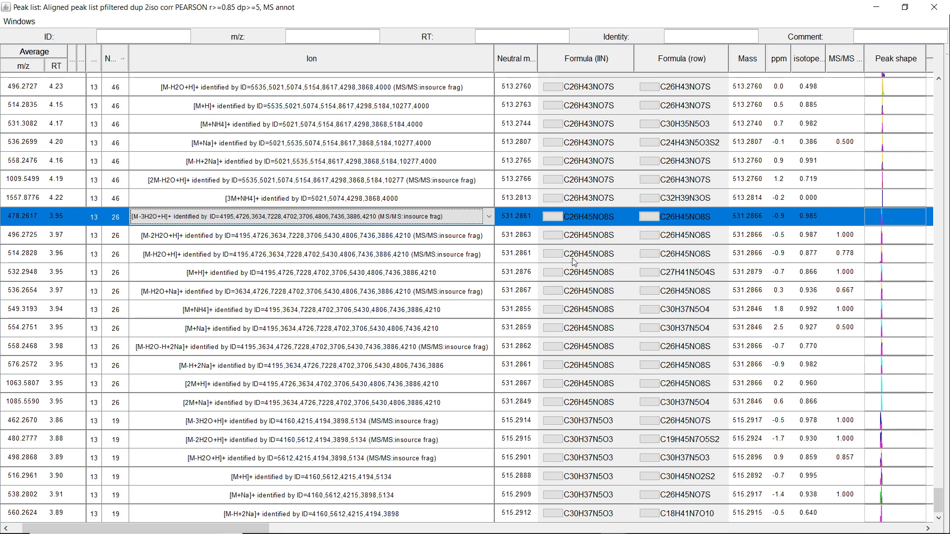
mouse_move(594, 244)
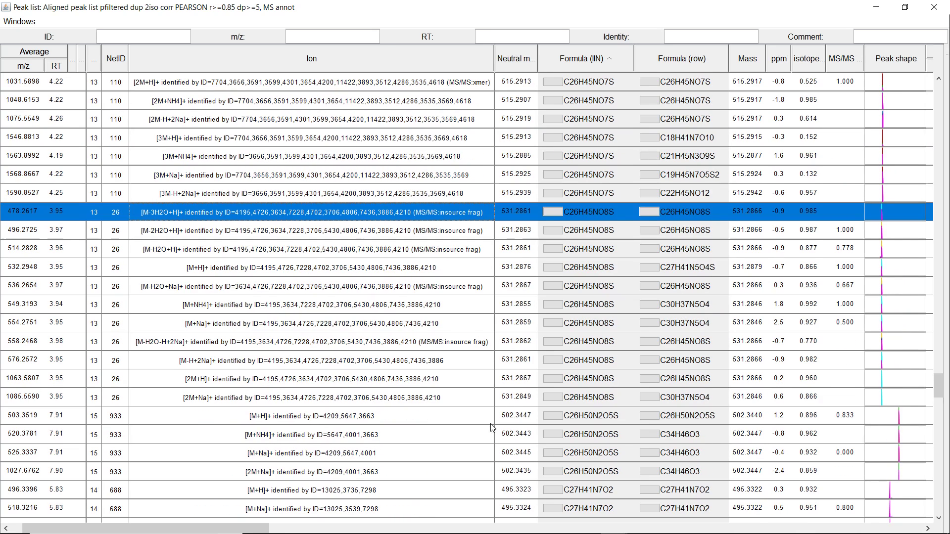
- Select the [2M+Na]+ row of ion identity network 26
left_click(117, 406)
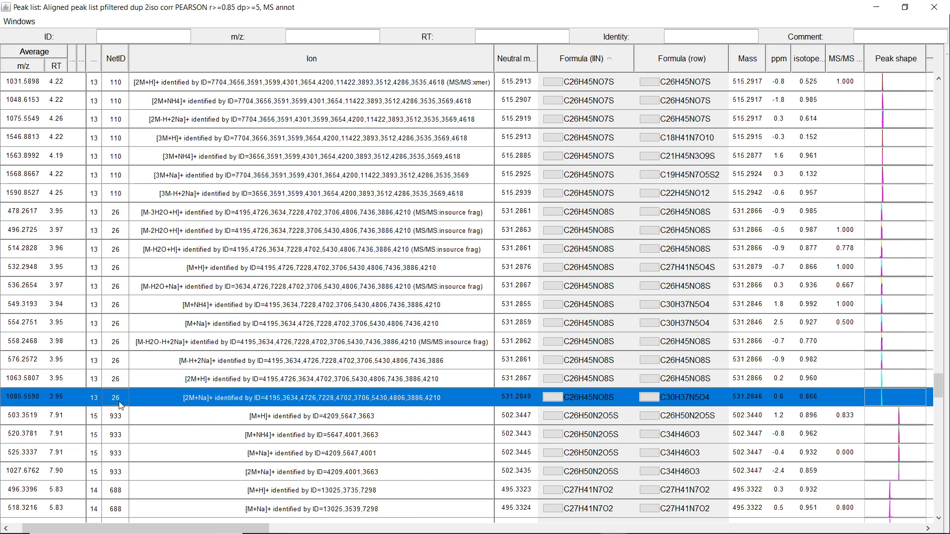
mouse_move(607, 256)
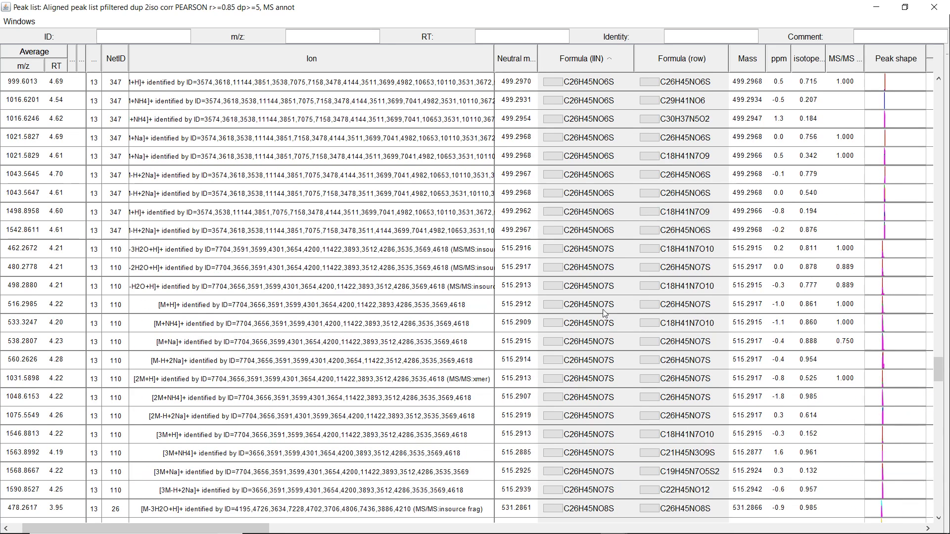
mouse_move(469, 425)
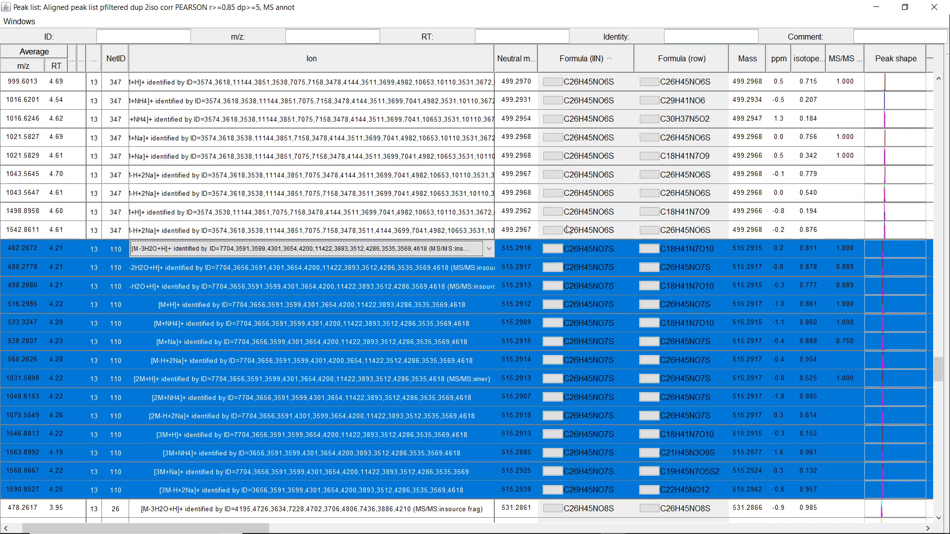
mouse_move(600, 188)
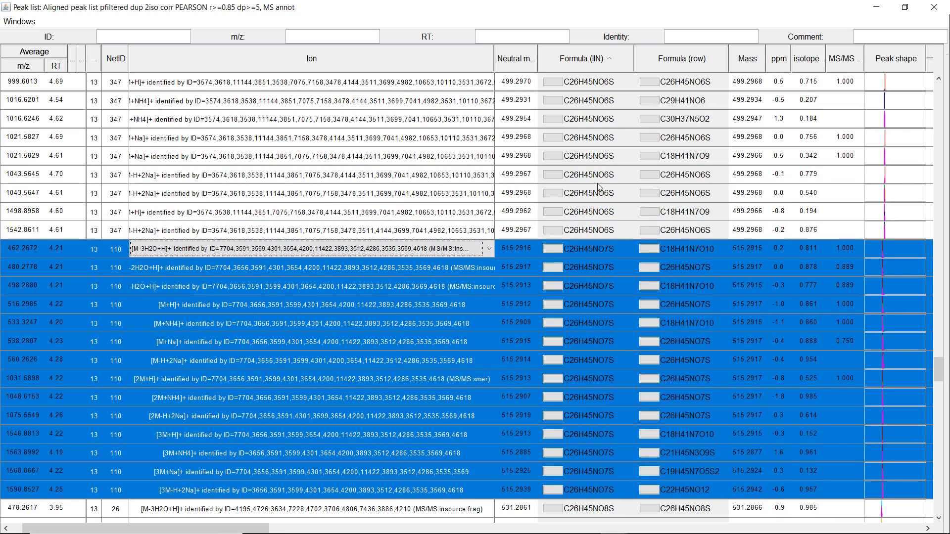
scroll("down", 3)
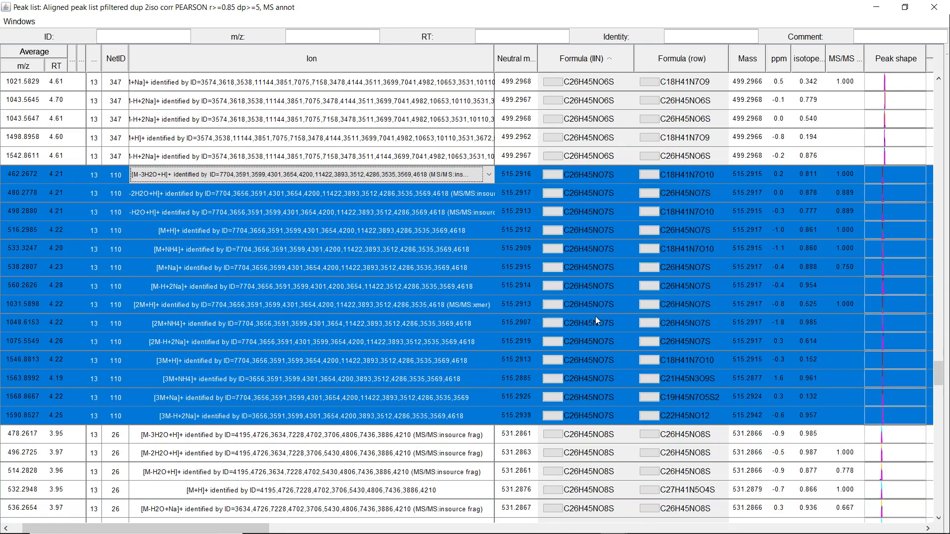
mouse_move(44, 424)
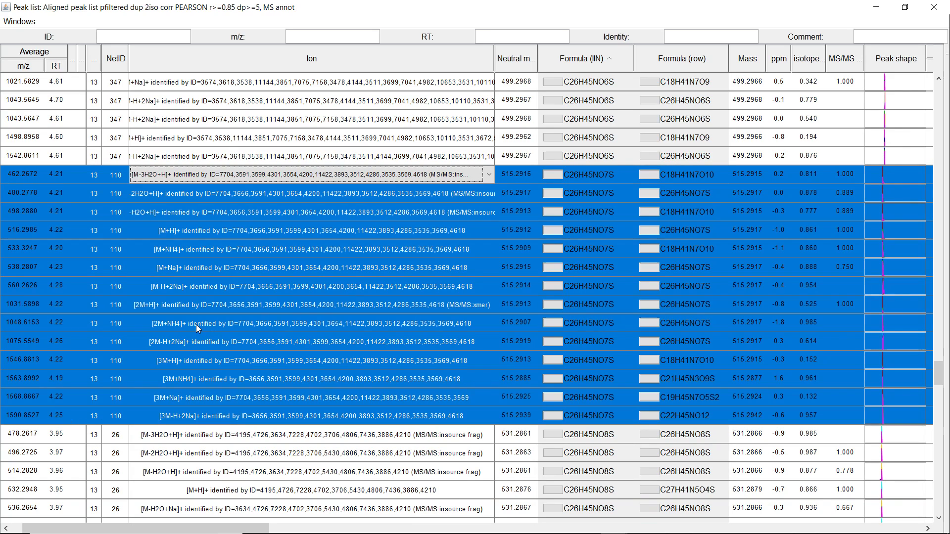
mouse_move(197, 328)
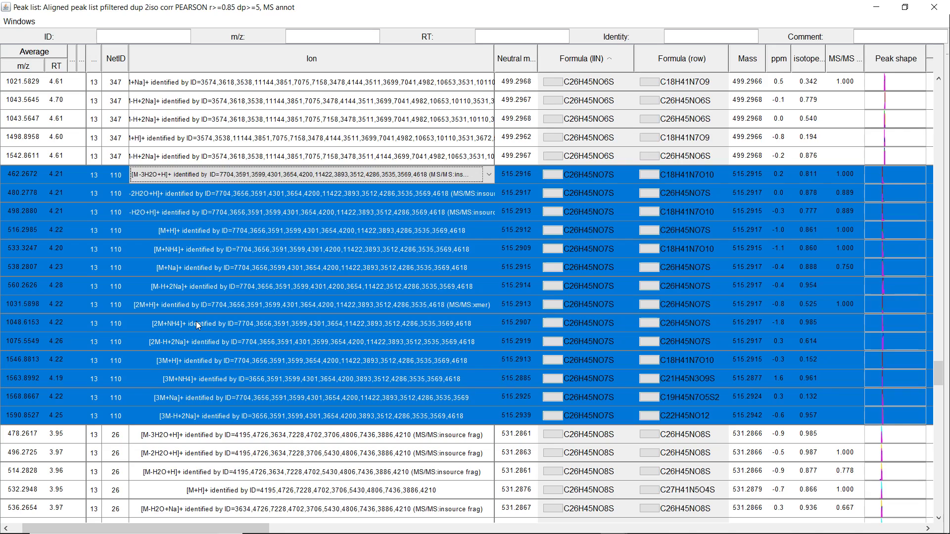
mouse_move(583, 177)
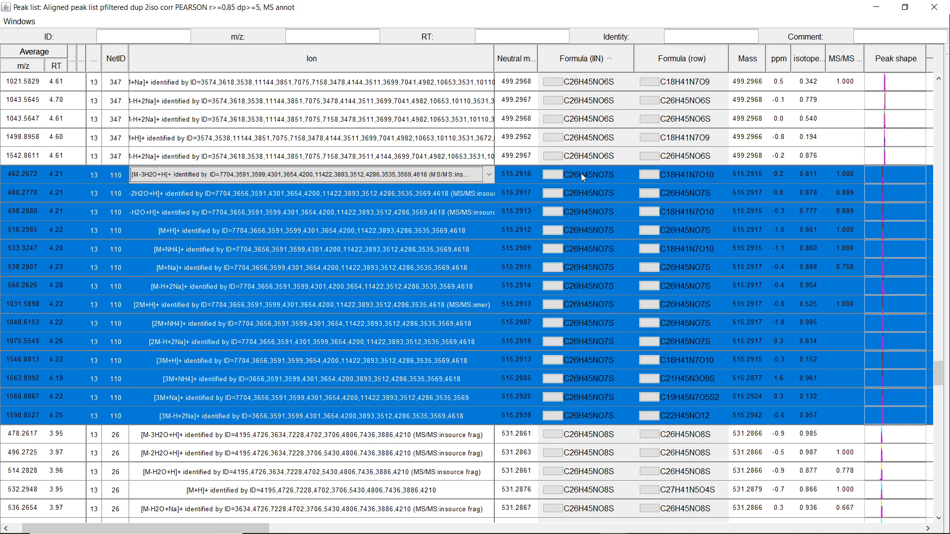
mouse_move(582, 229)
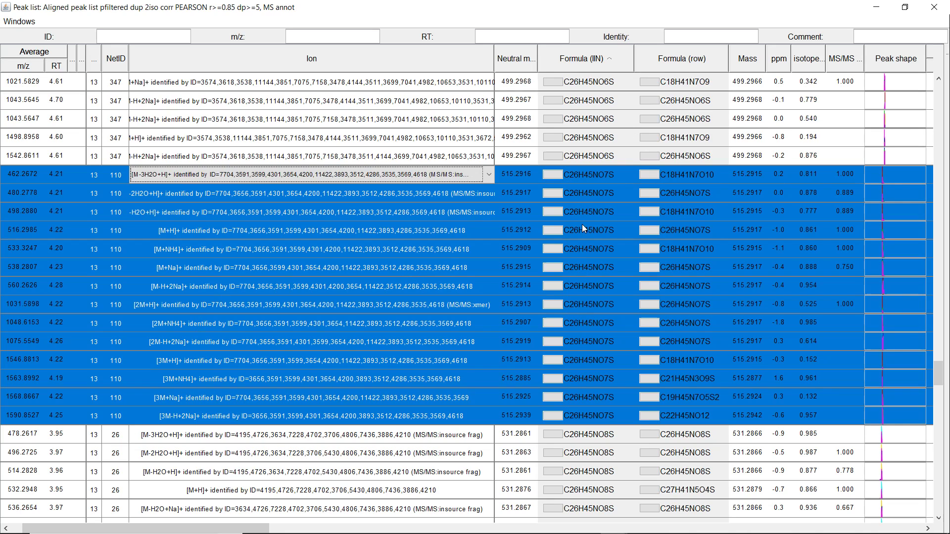
mouse_move(696, 254)
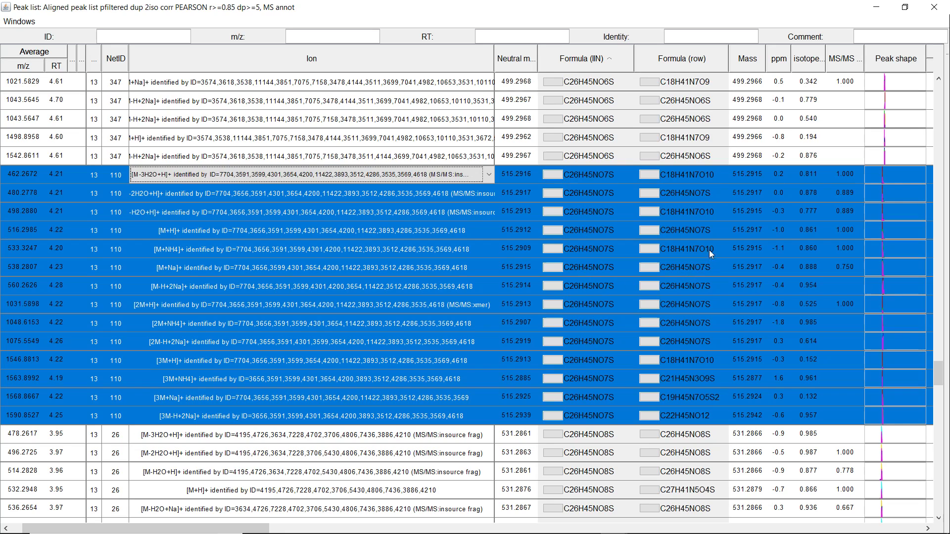
mouse_move(708, 259)
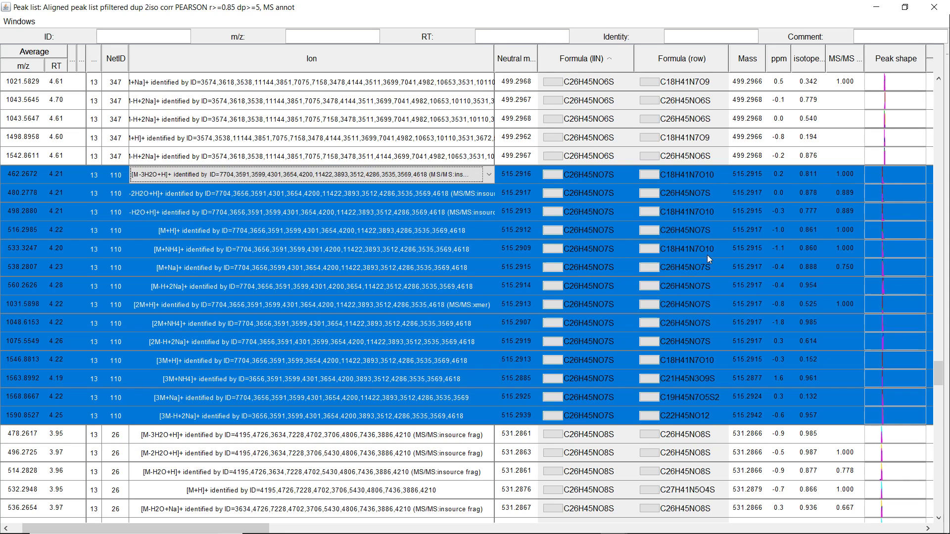
mouse_move(694, 339)
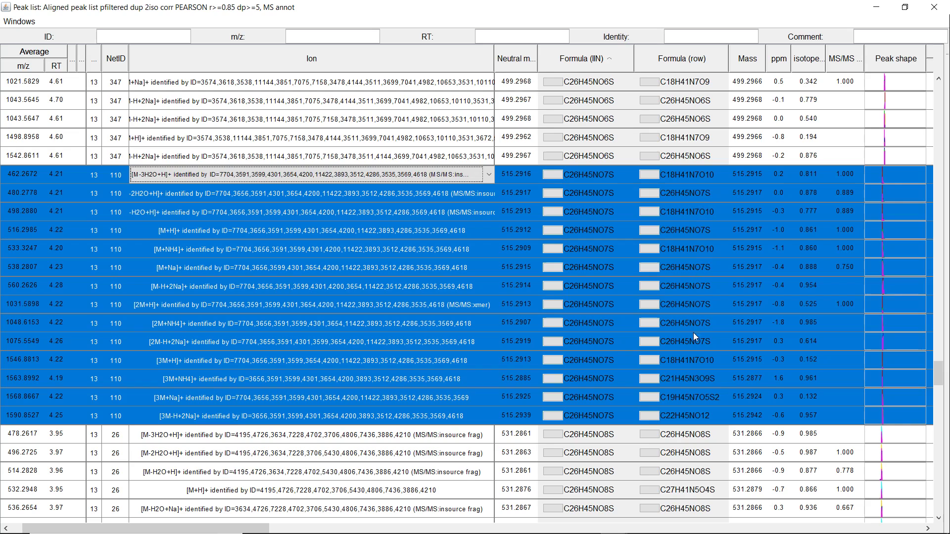
mouse_move(695, 403)
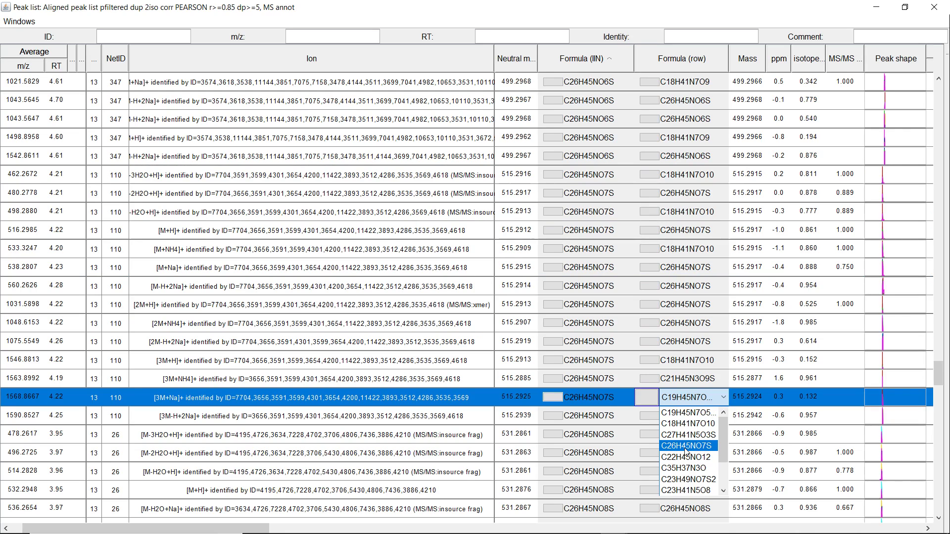
mouse_move(701, 450)
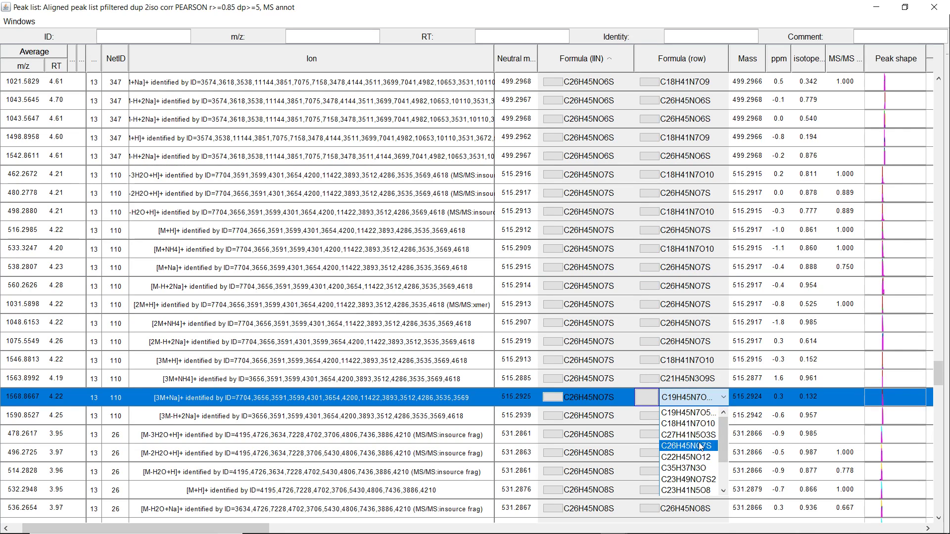
mouse_move(703, 450)
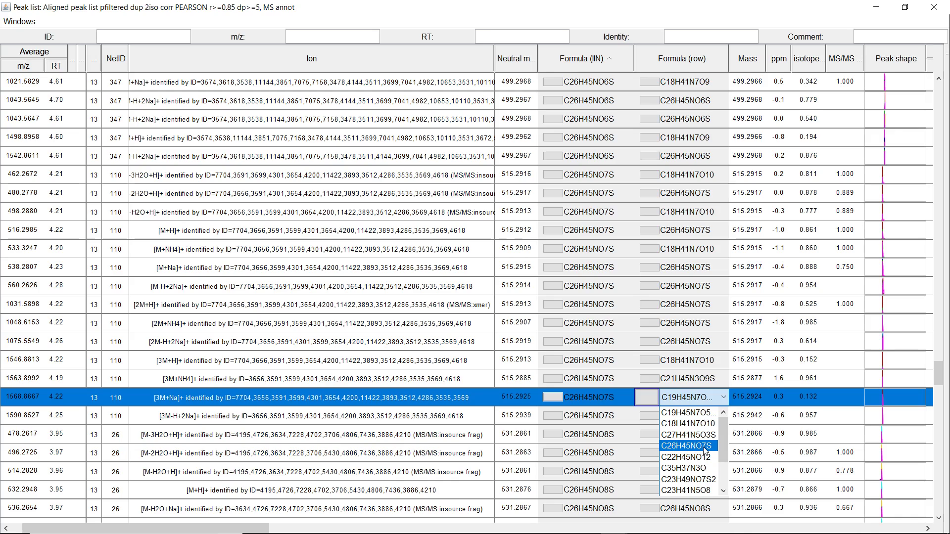